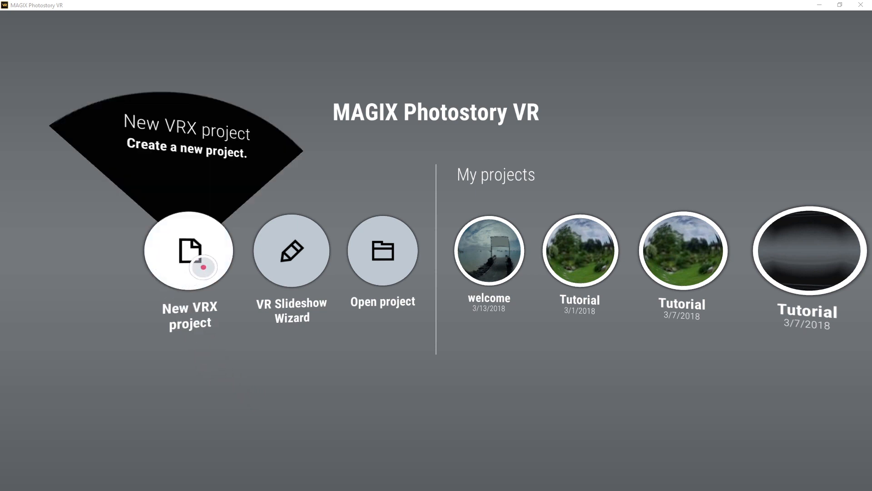
Step: Start a new VRX project and save it under the file name first_project
left_click(189, 250)
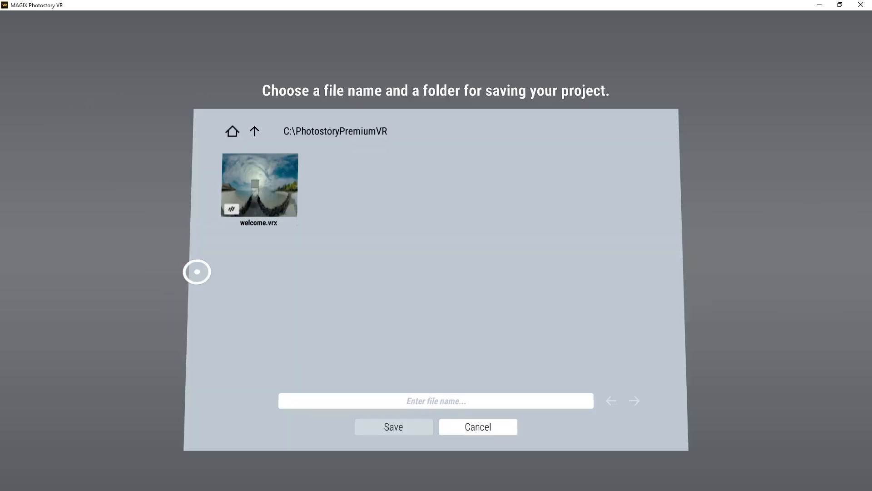
type("first_project")
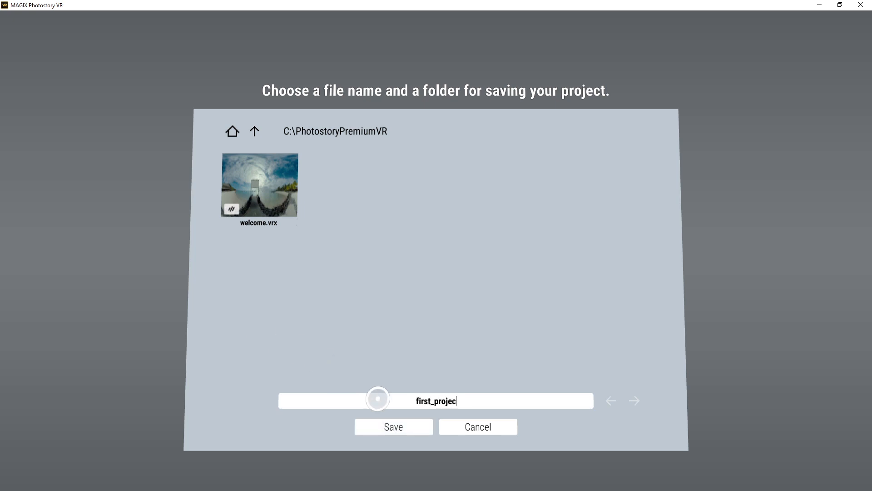
left_click(392, 427)
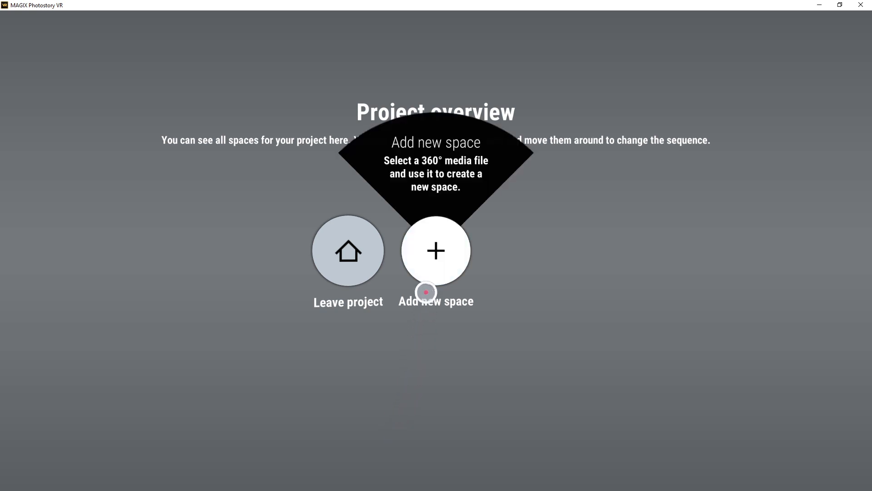
Step: Add a new 360° space from beach.jpg, creating the project's first space 'Room'
left_click(435, 250)
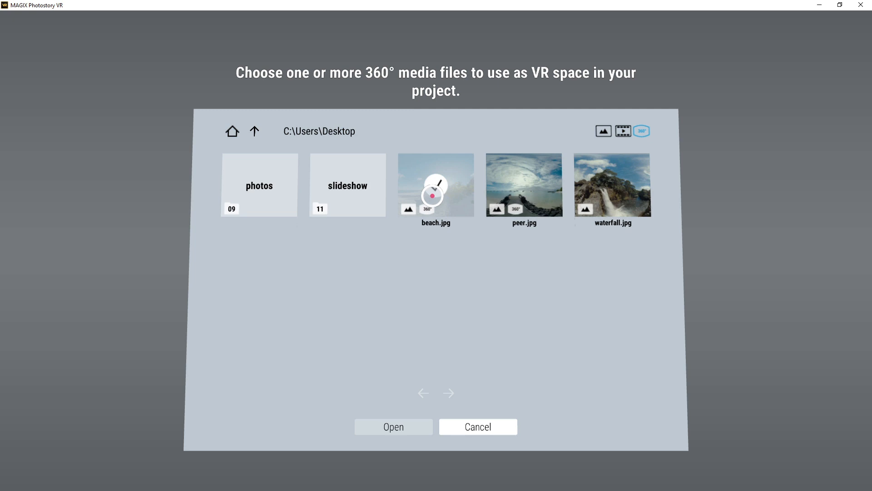
left_click(435, 185)
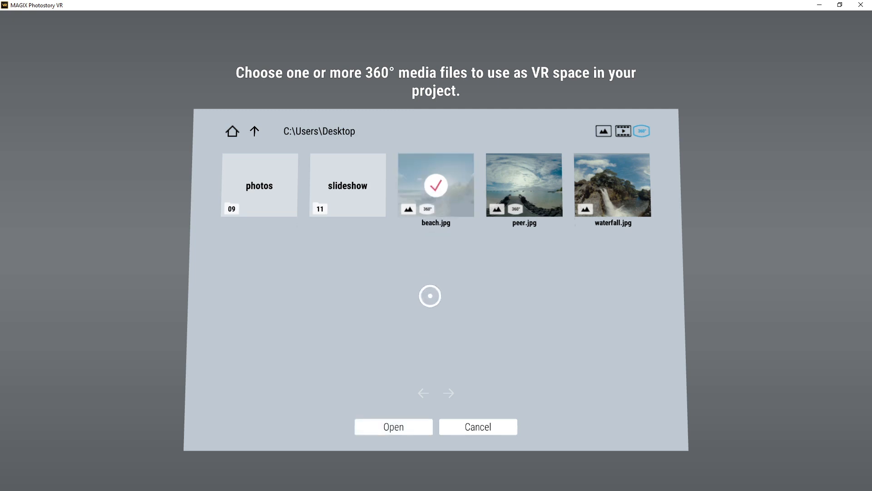
left_click(393, 427)
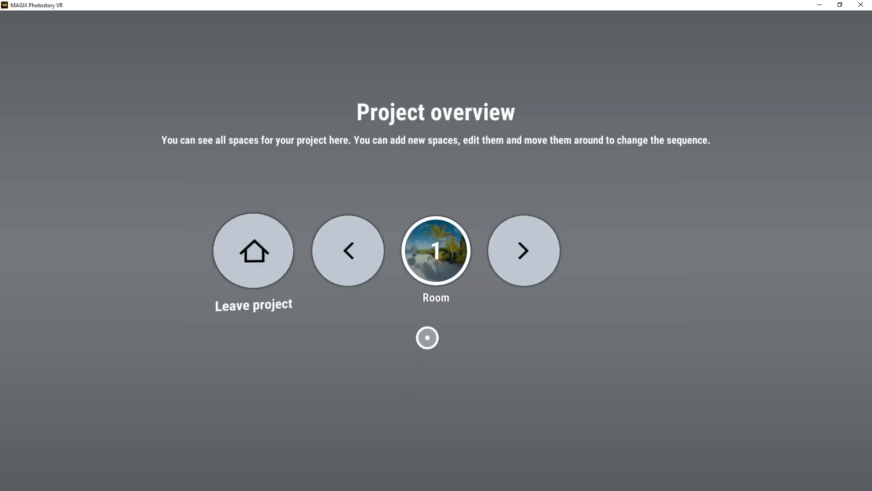
left_click(436, 250)
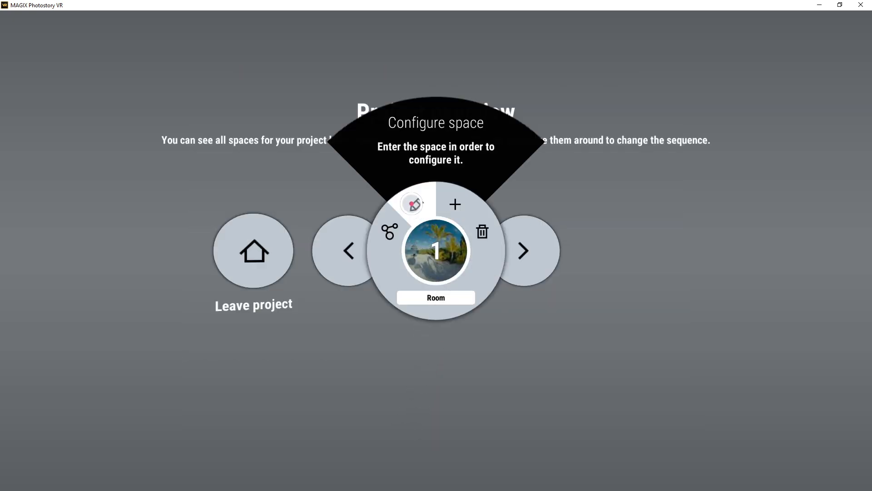
Step: Enter the beach space and add a text element reading 'A great day at the beach'
left_click(435, 250)
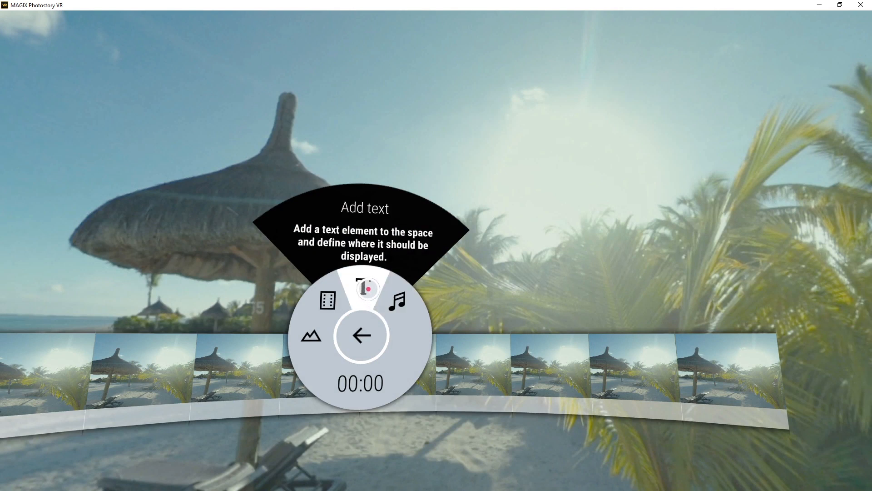
left_click(364, 288)
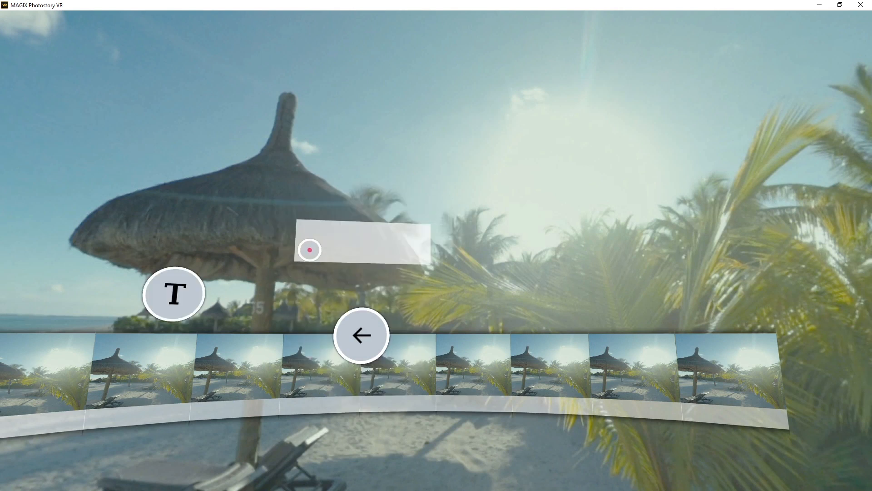
type("A great day at the beach")
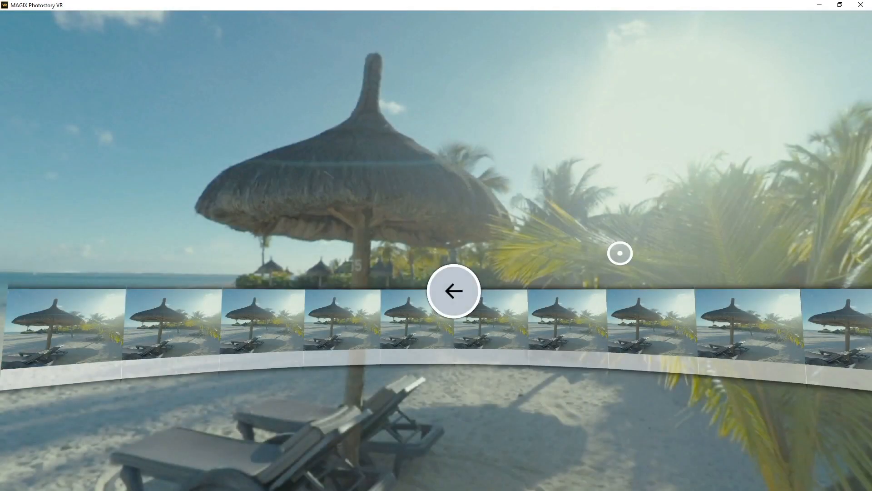
Step: Add the video slideshow_1.mp4 to the beach space from the space elements list
left_click(454, 291)
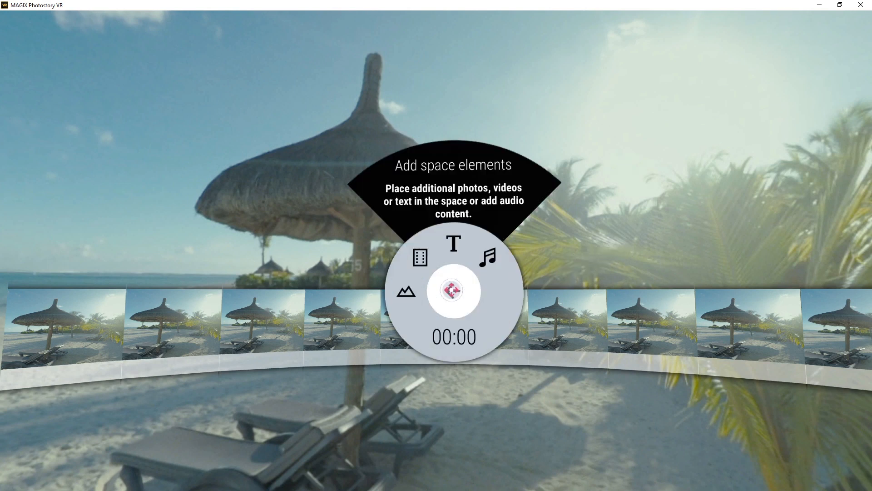
left_click(487, 257)
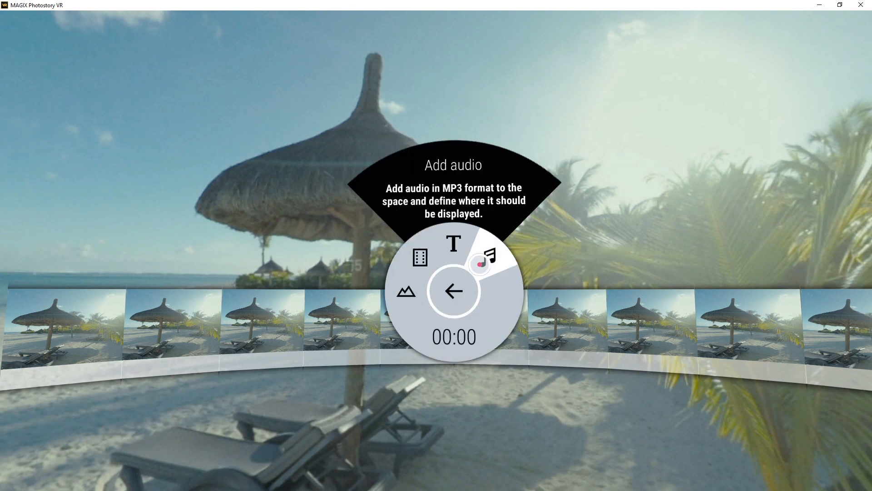
mouse_move(406, 291)
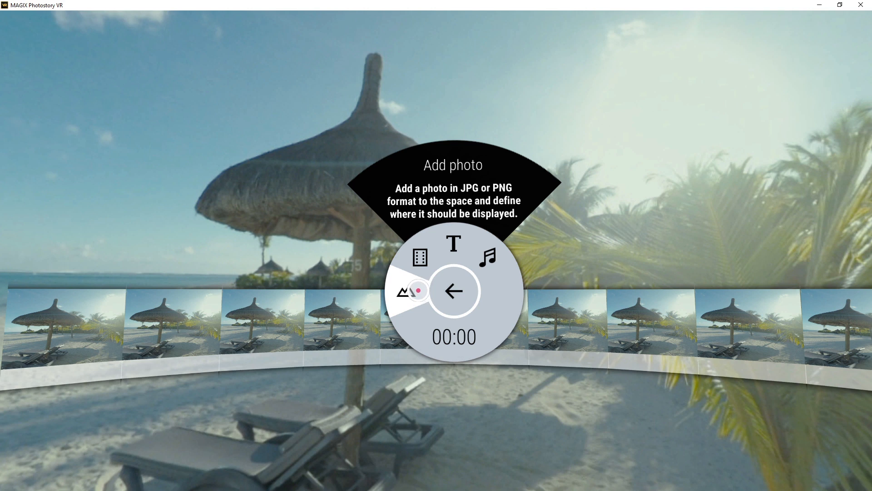
left_click(403, 291)
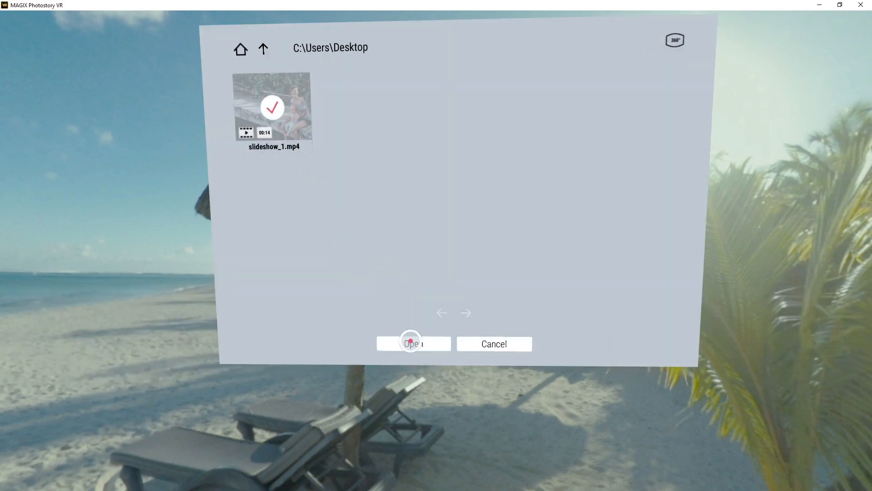
left_click(412, 344)
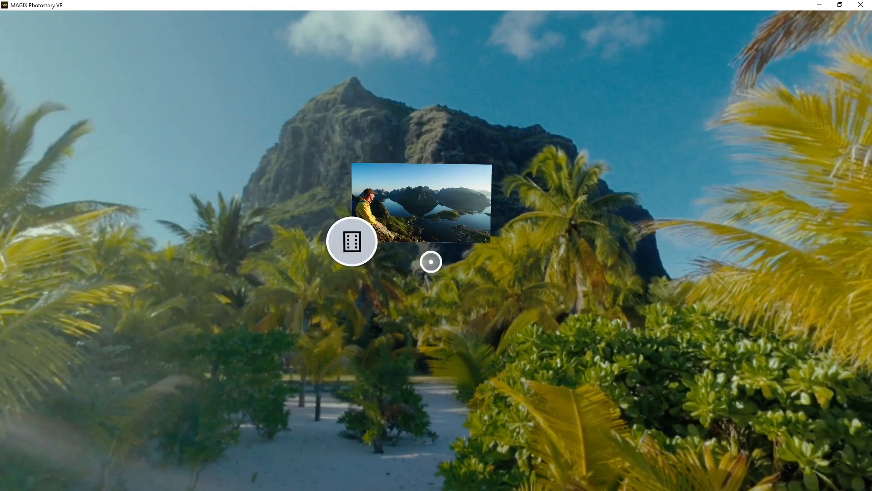
Step: Enlarge the video panel using its resize handles and finish editing it
left_click(352, 242)
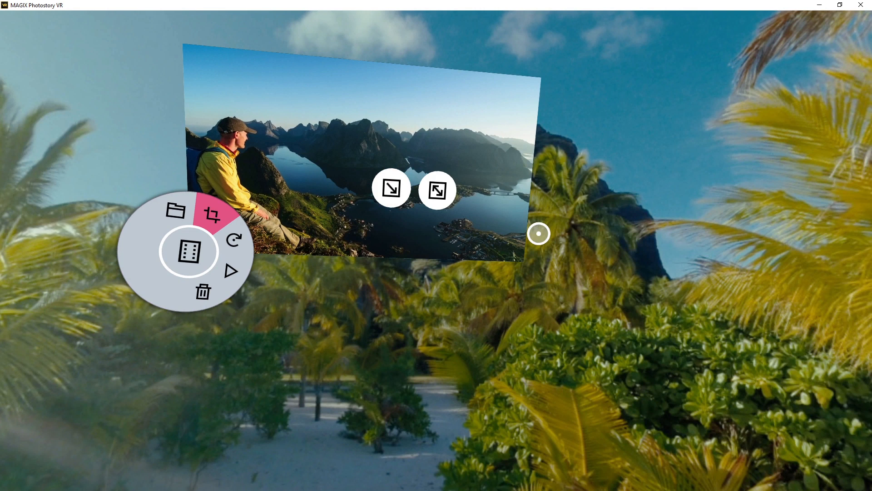
left_click_drag(538, 234, 264, 239)
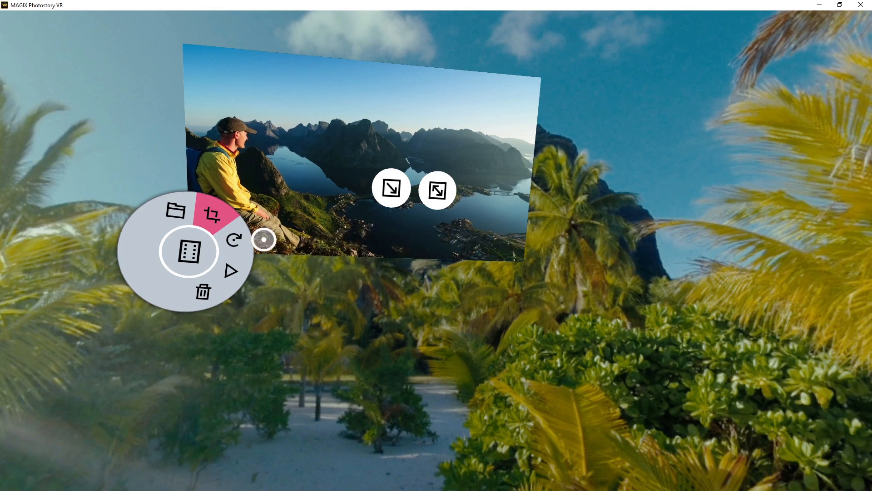
left_click(211, 217)
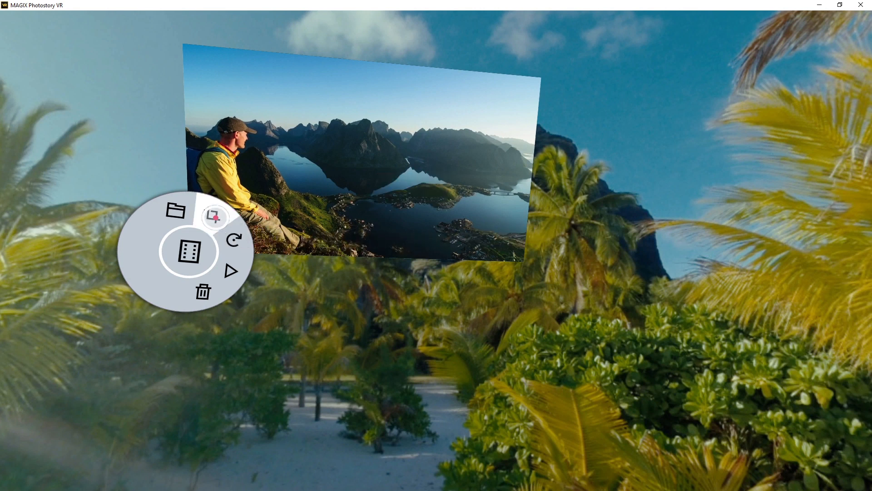
left_click(232, 239)
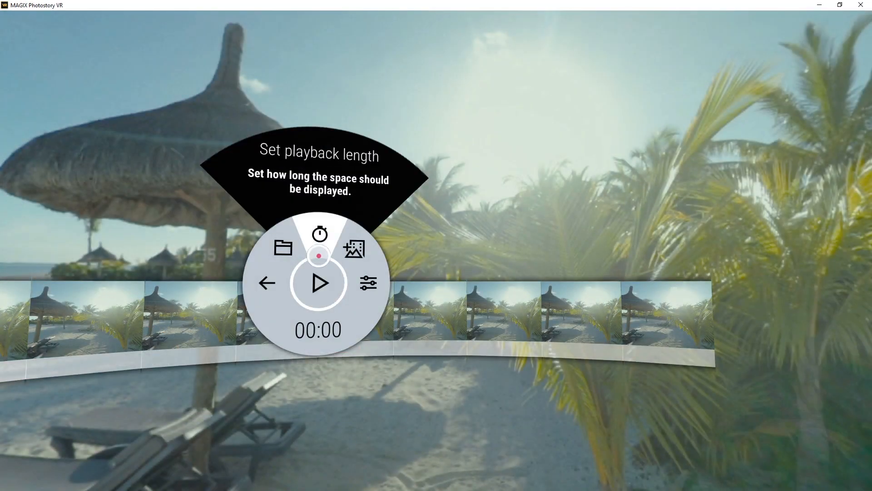
Step: Review the display duration and Stop/Repeat end-of-playback options, then return to the project overview
left_click(319, 233)
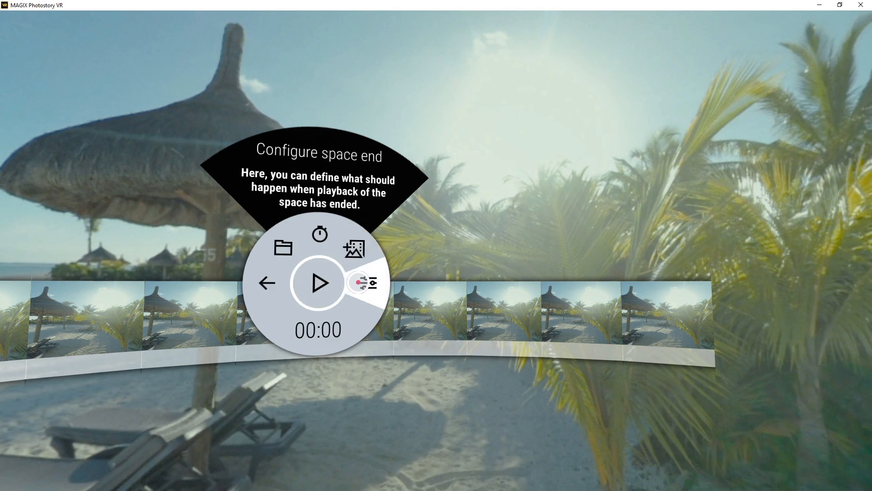
left_click(364, 282)
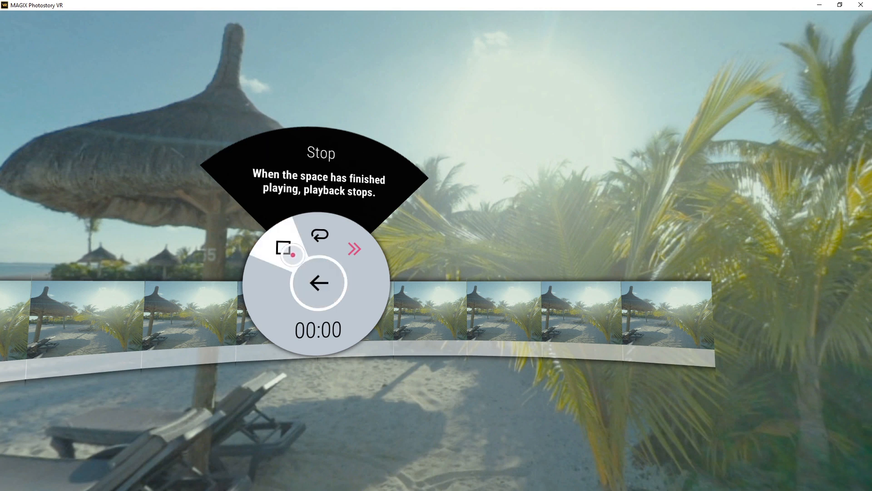
mouse_move(317, 239)
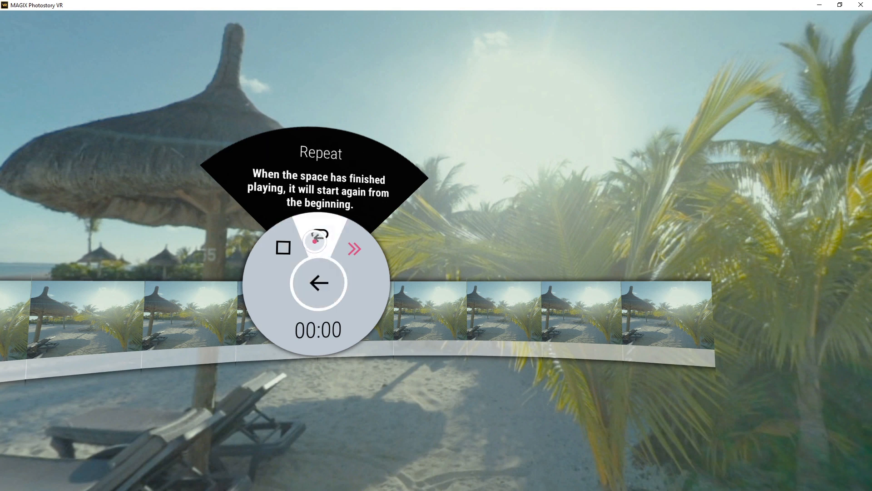
mouse_move(351, 248)
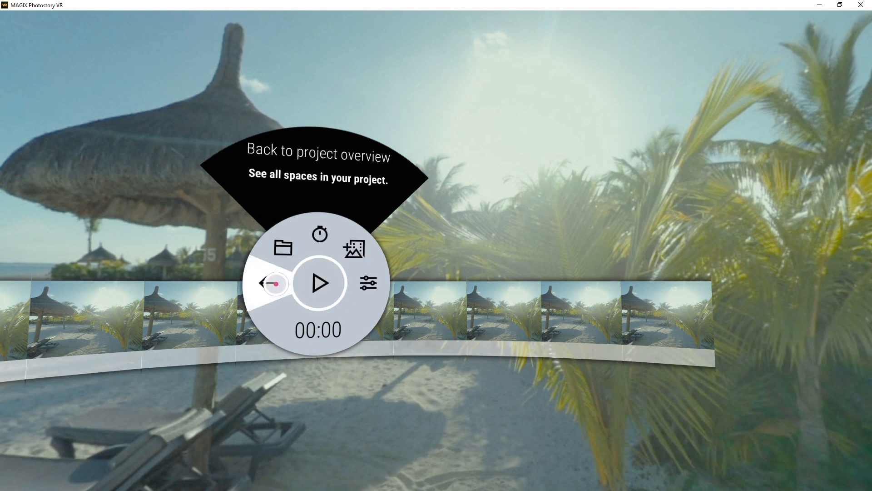
left_click(274, 283)
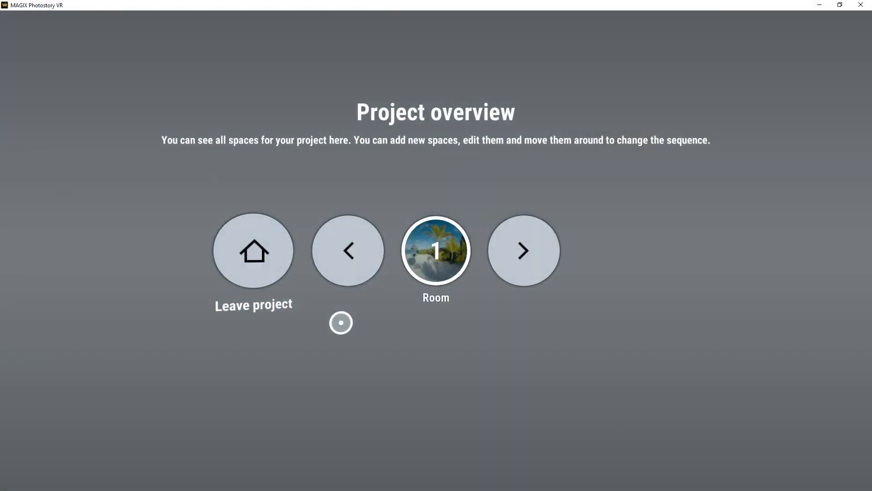
Step: Add a second space to the project from peer.jpg via the space properties
left_click(436, 250)
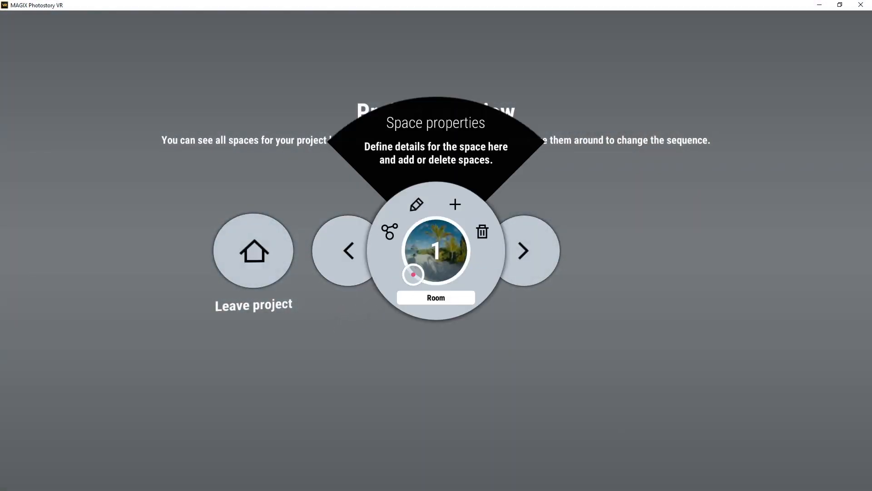
left_click(455, 205)
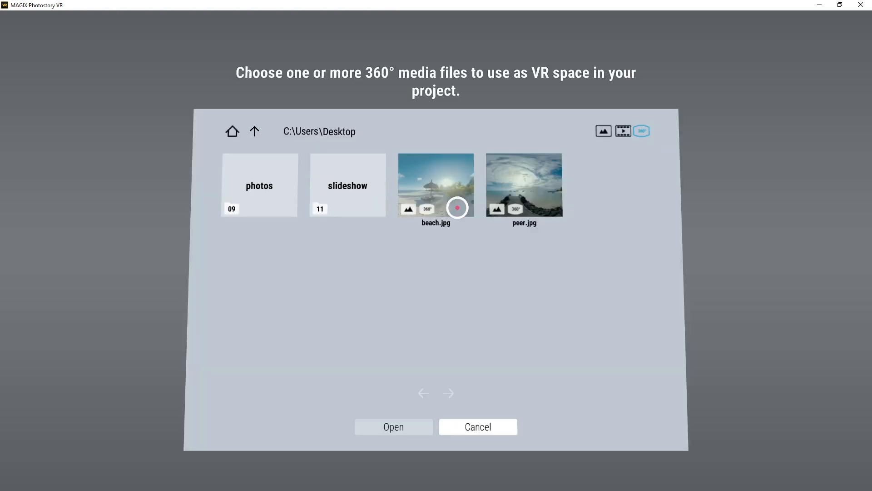
left_click(523, 184)
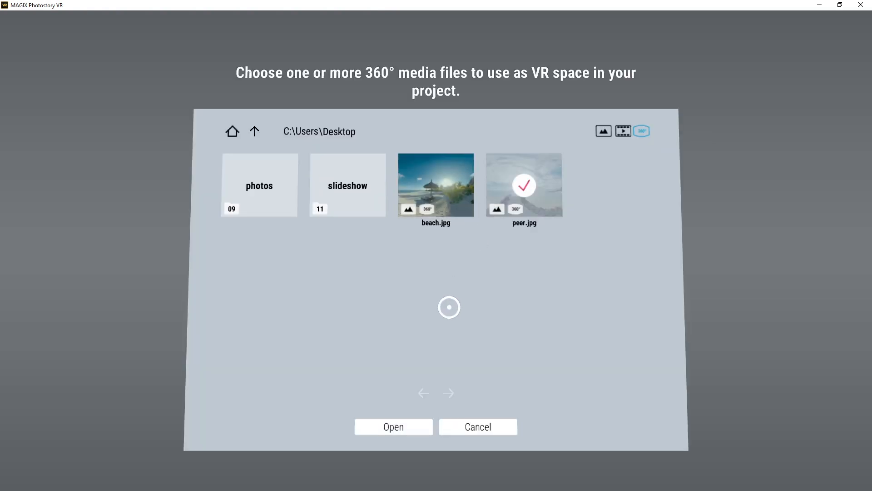
left_click(392, 427)
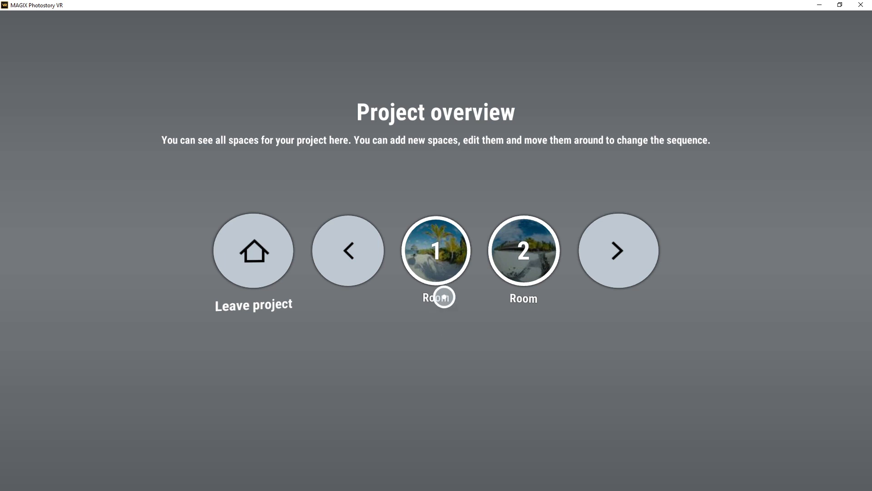
Step: Rename space 1 to beach and space 2 to peer
left_click(522, 250)
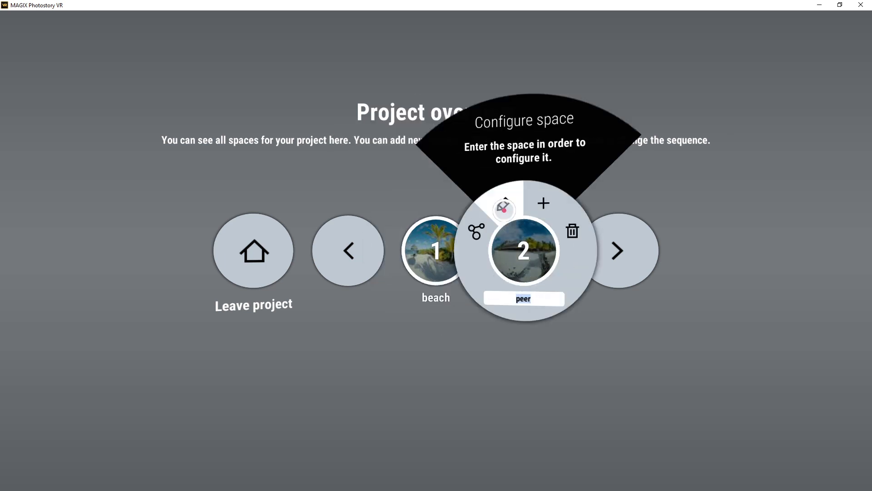
left_click(522, 250)
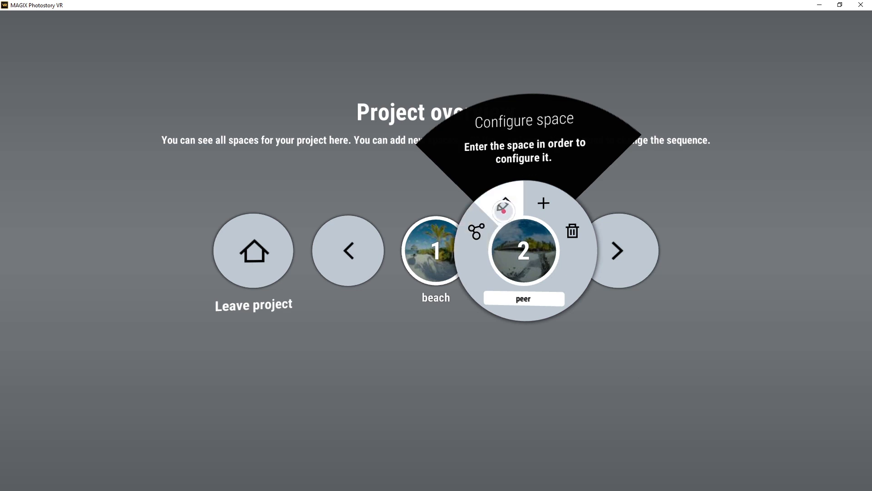
Step: Place a beach link in the peer space, follow it into the beach space, and return to the overview
left_click(521, 251)
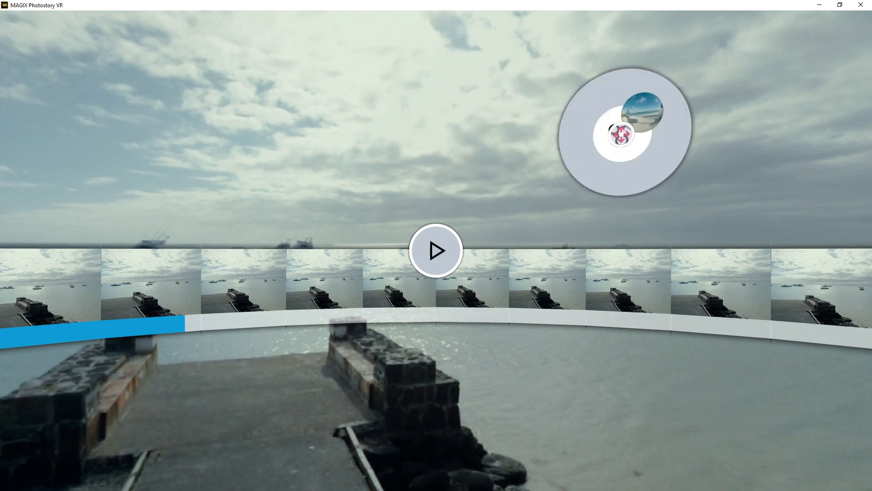
left_click(436, 250)
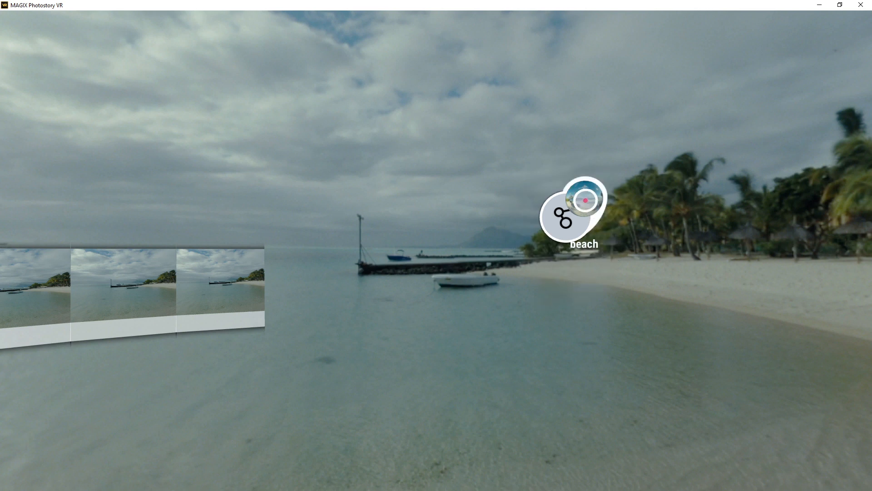
left_click(574, 209)
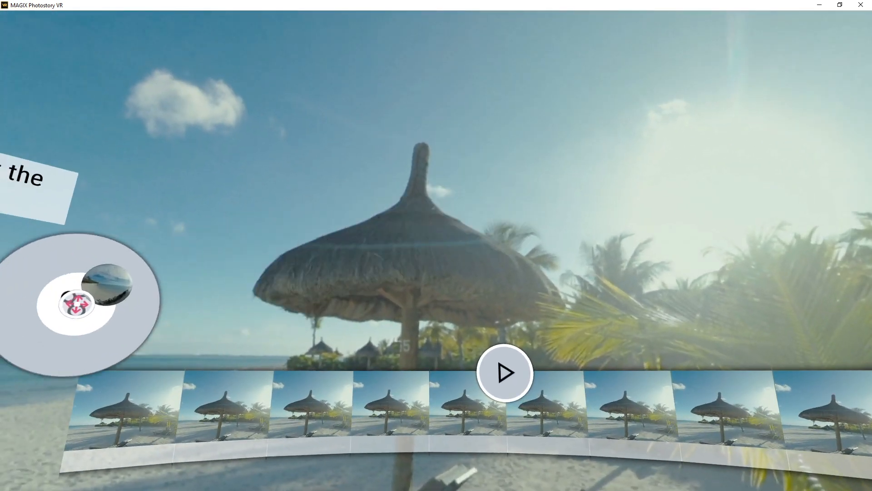
left_click(505, 373)
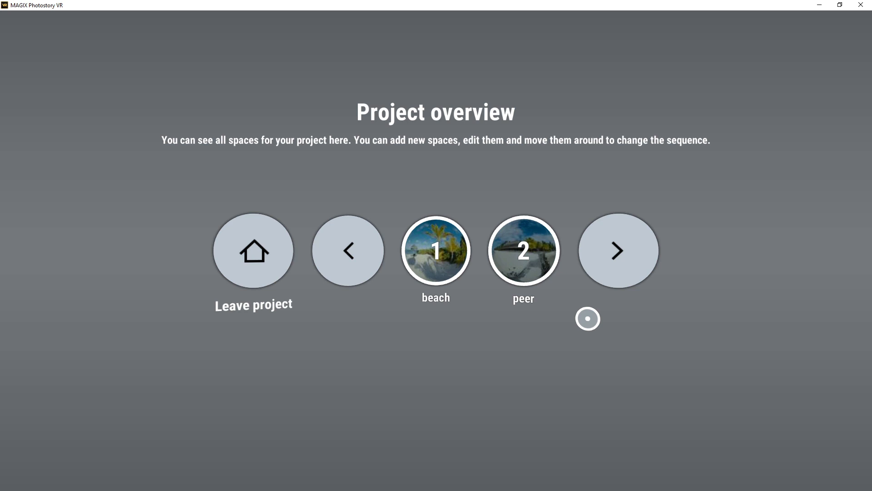
Step: Move the peer space ahead so peer is space 1 and beach is space 2
left_click(524, 250)
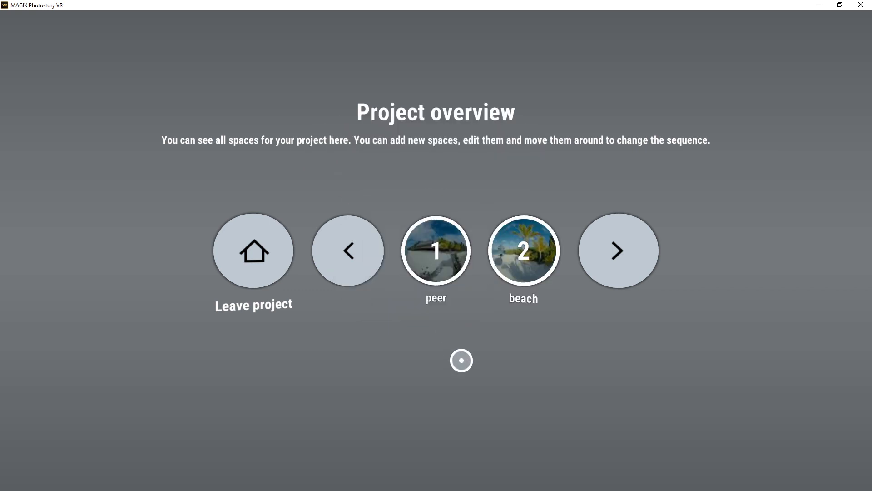
left_click(435, 250)
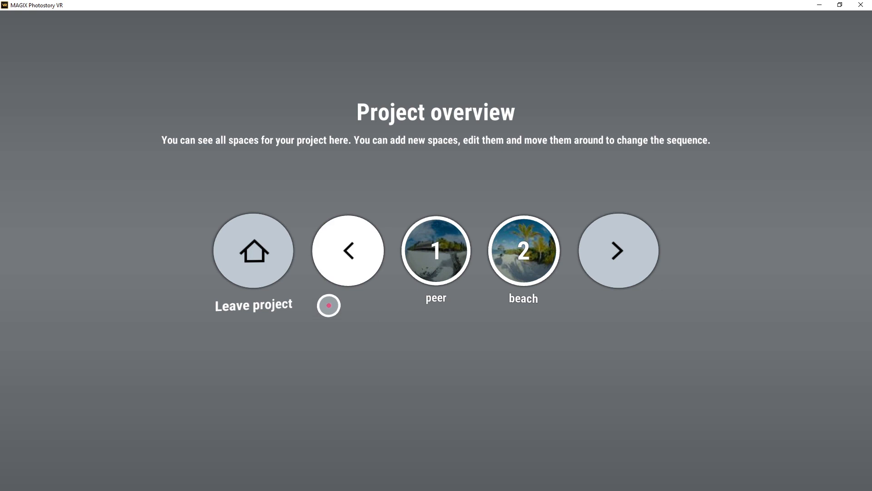
Step: Leave the project and show the Transfer project panel for first_project on the start screen
left_click(252, 250)
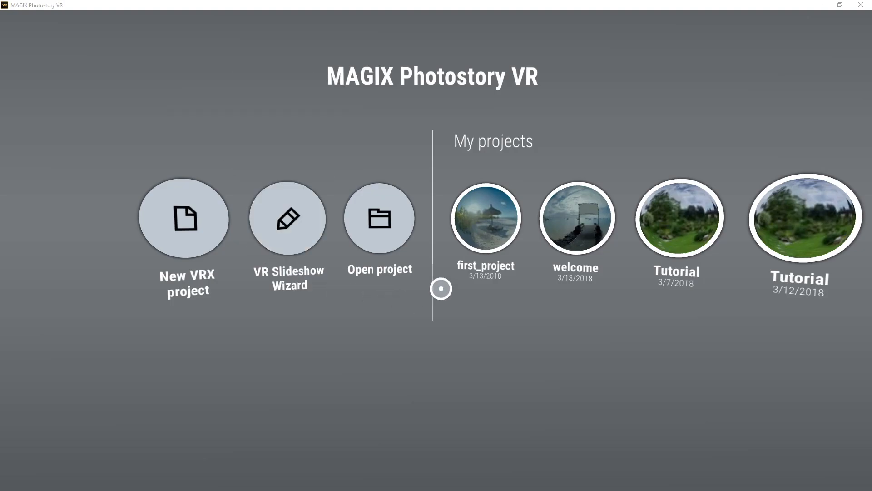
left_click(485, 217)
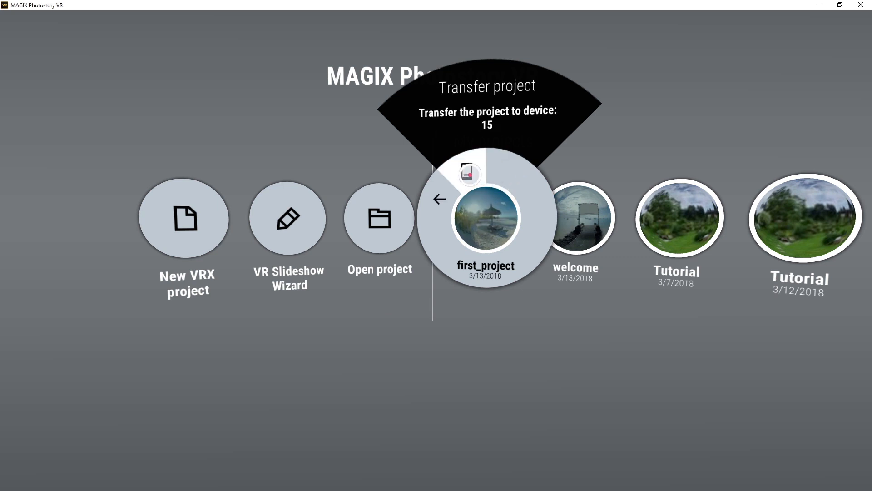